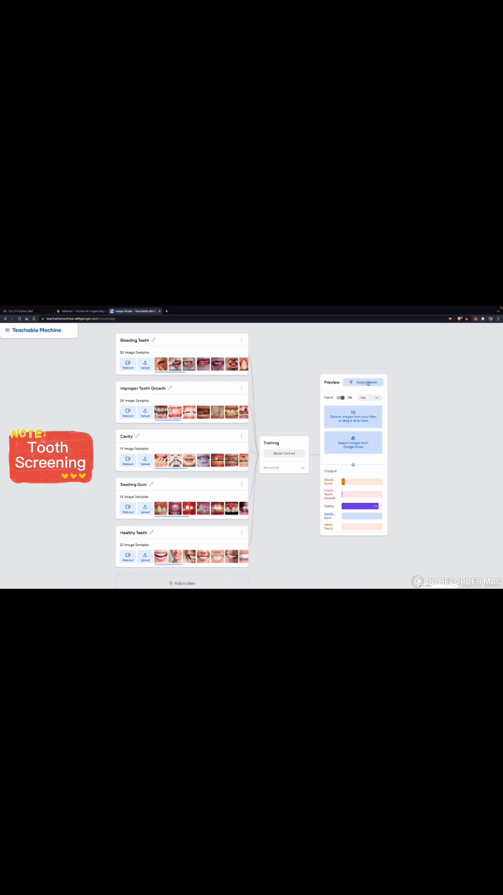
# Step: Review the five tooth-condition classes in Teachable Machine before switching to PictoBlox
pyautogui.click(366, 382)
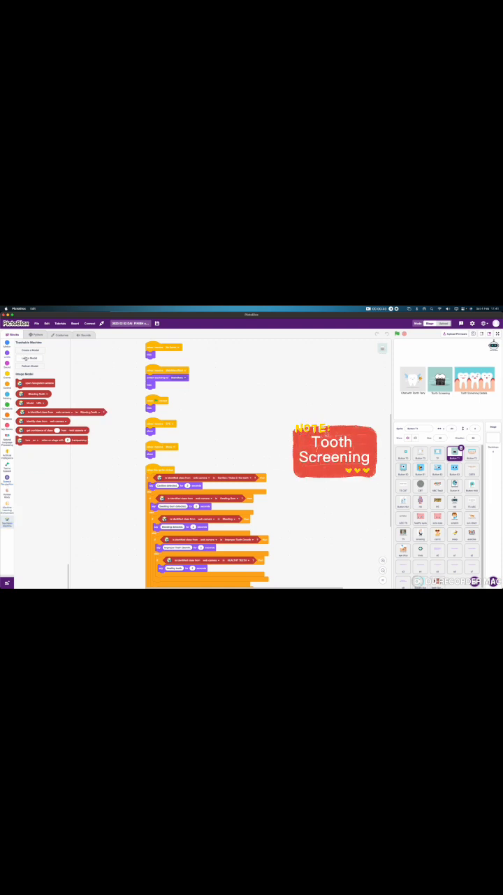
pyautogui.click(31, 358)
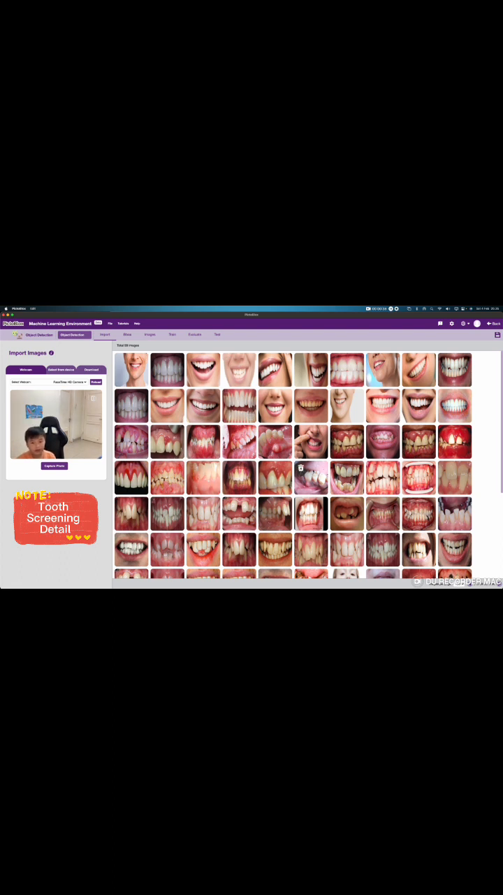
# Step: Browse the annotated teeth images per label and view Model 1's training loss graph
pyautogui.click(149, 336)
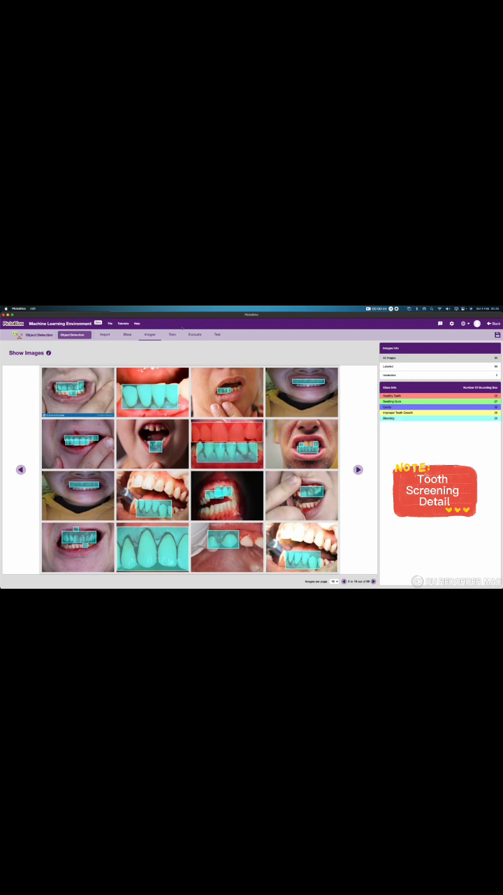
pyautogui.click(358, 470)
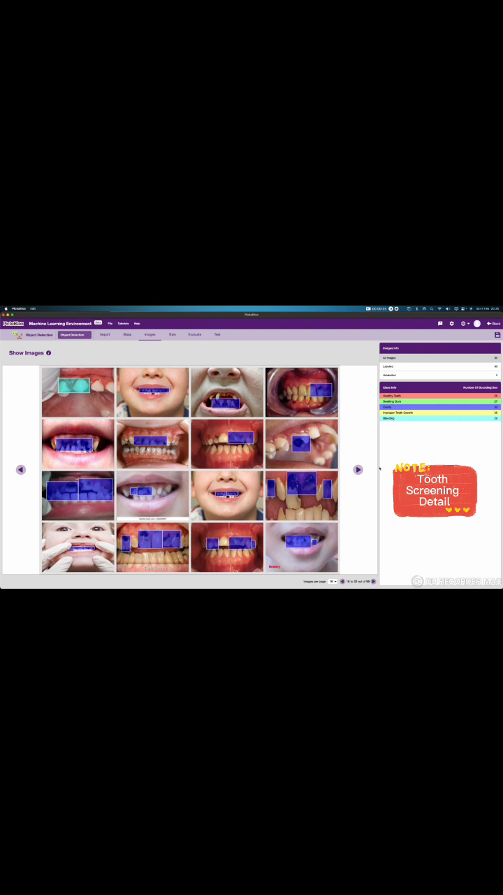
pyautogui.click(358, 470)
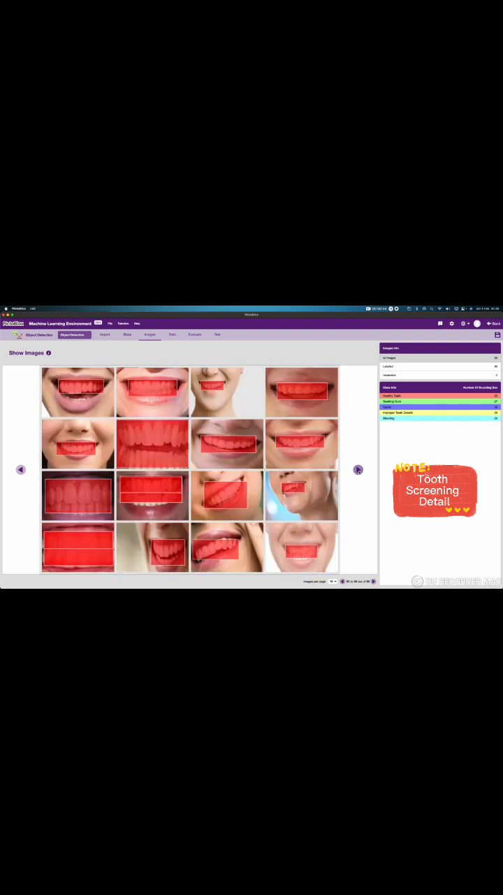
pyautogui.click(172, 335)
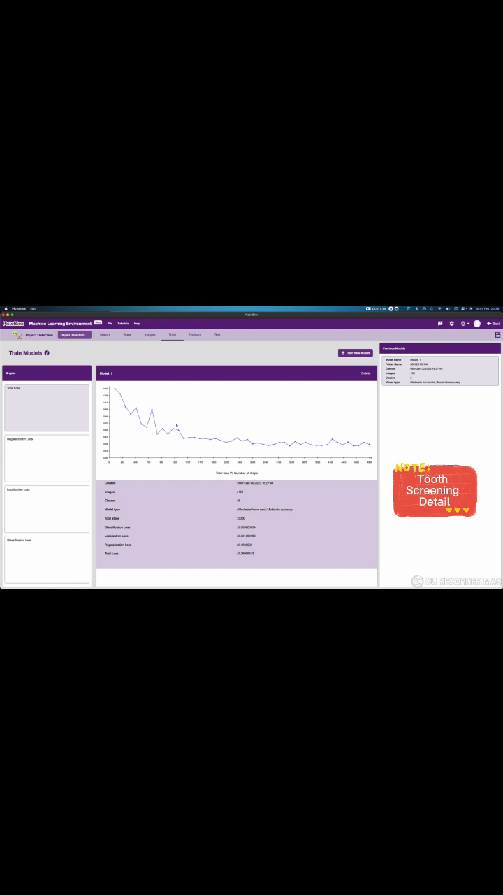
pyautogui.click(492, 324)
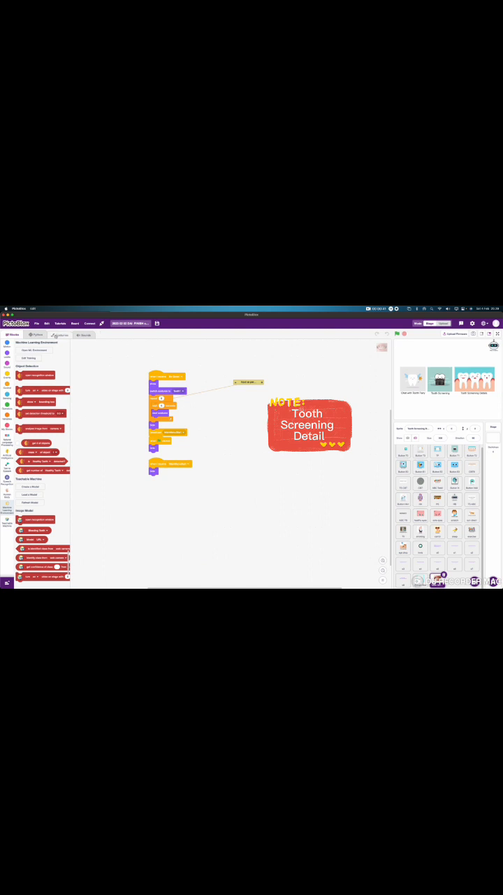
# Step: Show the sprite's swollen-gums and crooked-teeth costume in the costume editor
pyautogui.click(62, 334)
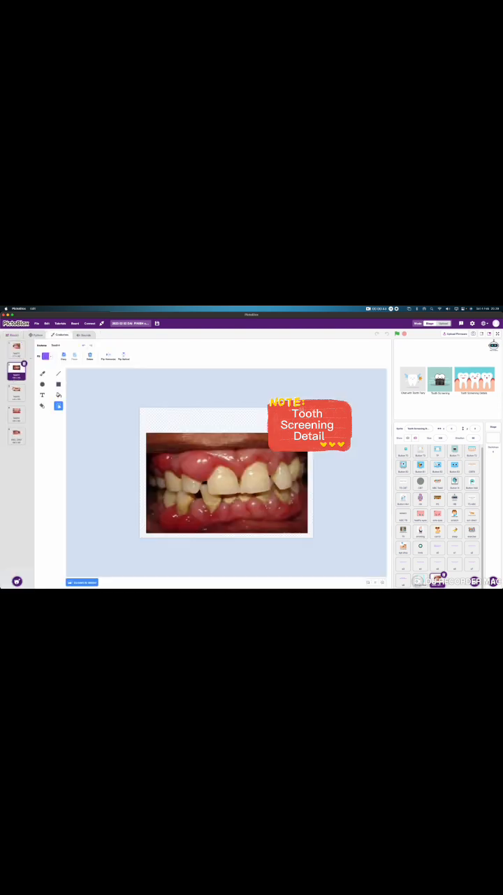